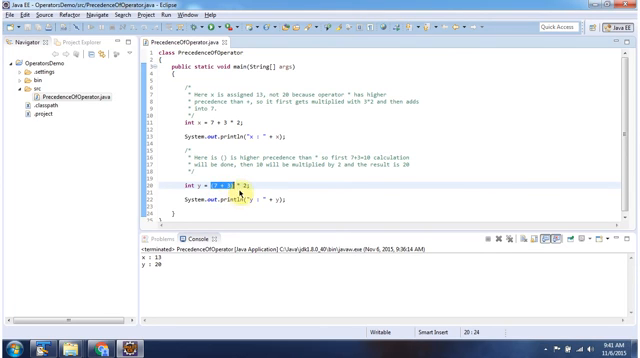
mouse_move(252, 190)
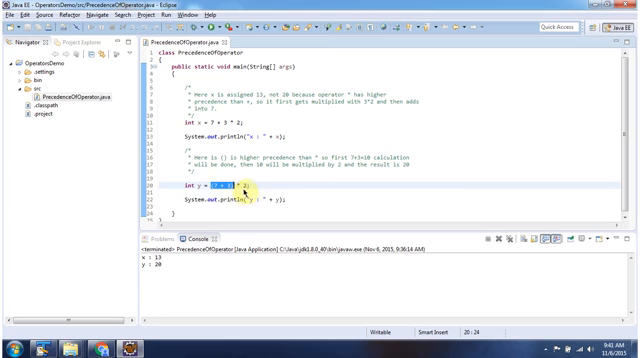